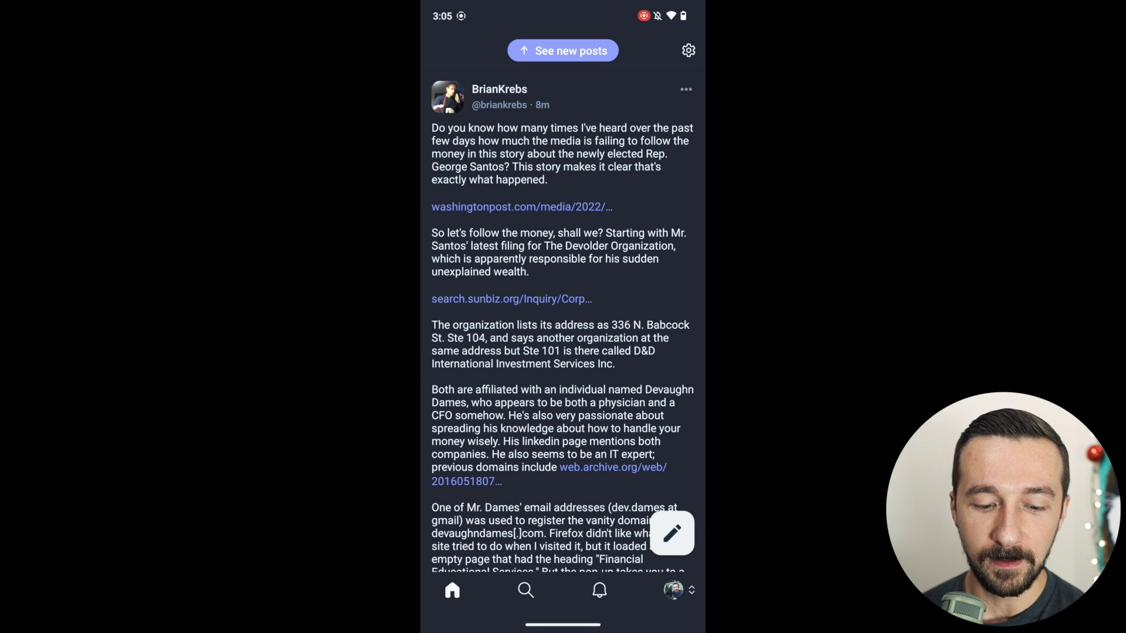
# Open the Washington Post article from the Mastodon post, then bring up Vanadium's settings.
pyautogui.click(522, 207)
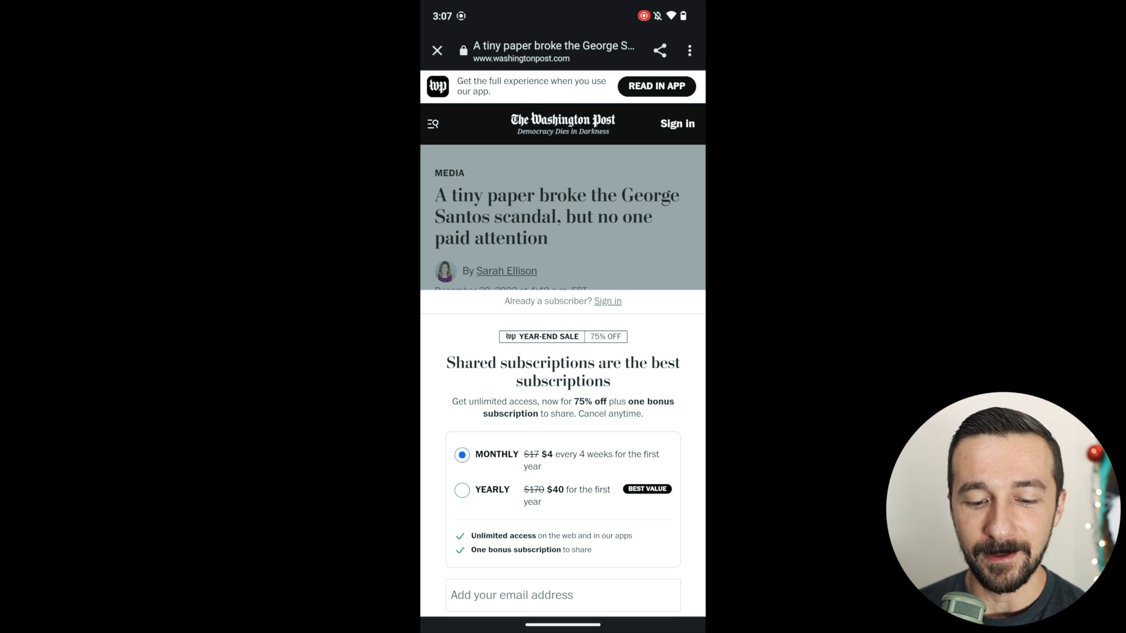
pyautogui.click(688, 50)
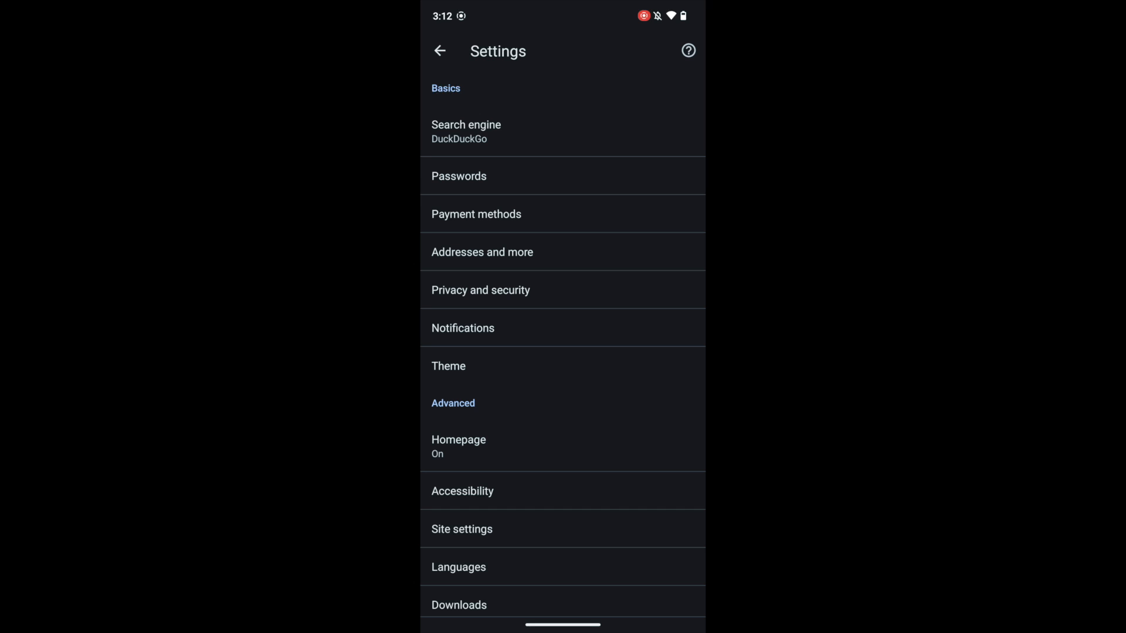
# Switch to Proton VPN's WireGuard connection details for the United States server.
pyautogui.click(461, 529)
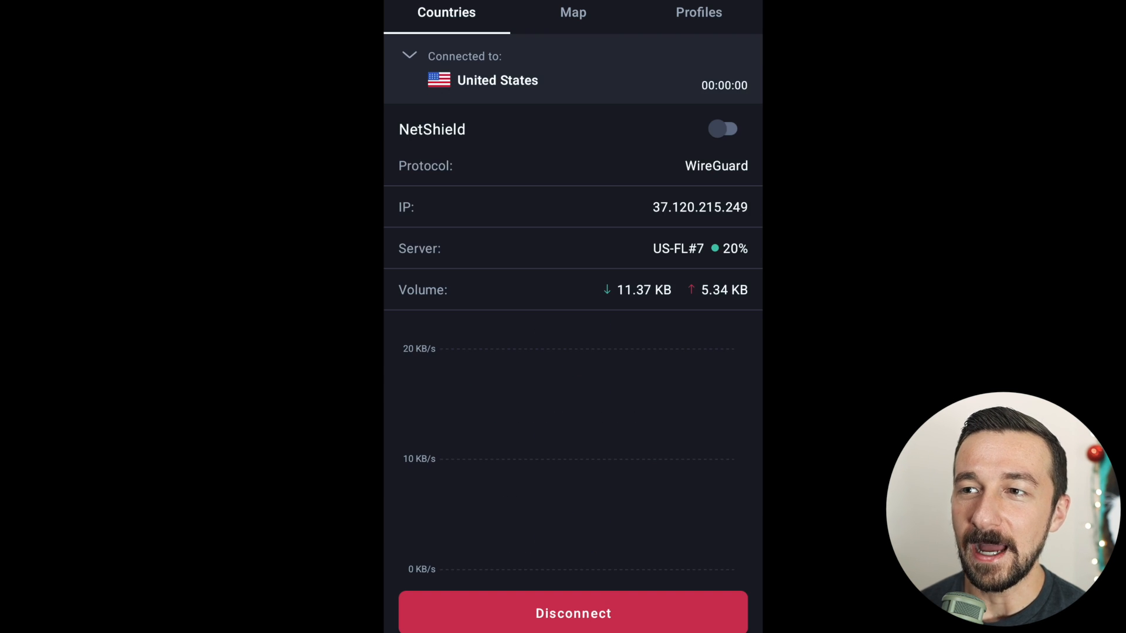
# Switch NetShield to block malware only, then go back to Vanadium settings.
pyautogui.click(723, 129)
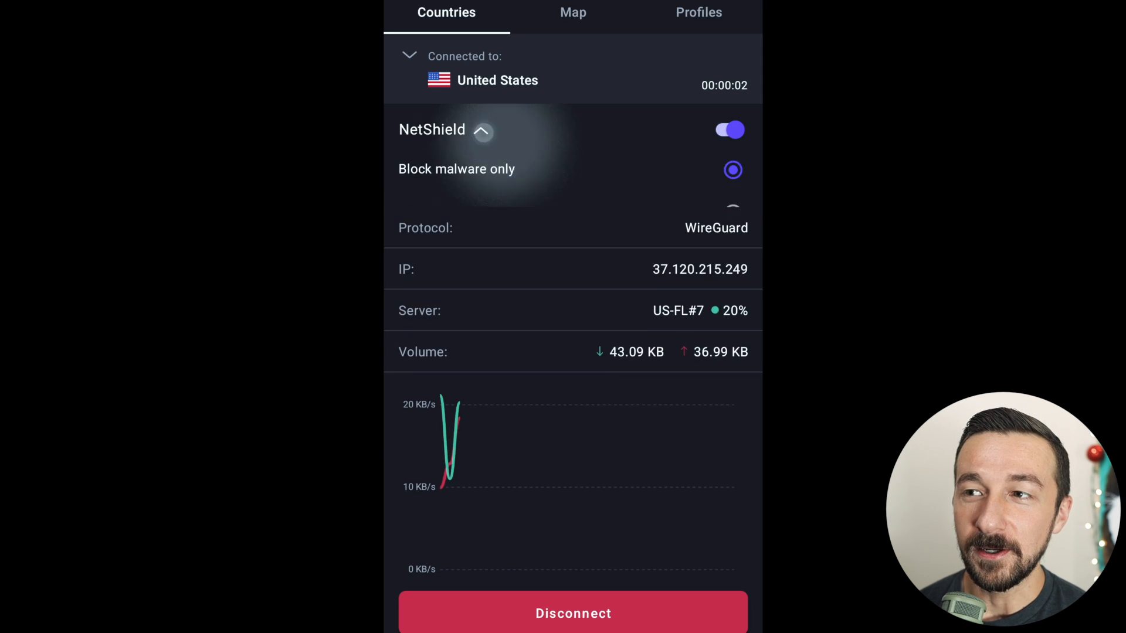
pyautogui.click(732, 213)
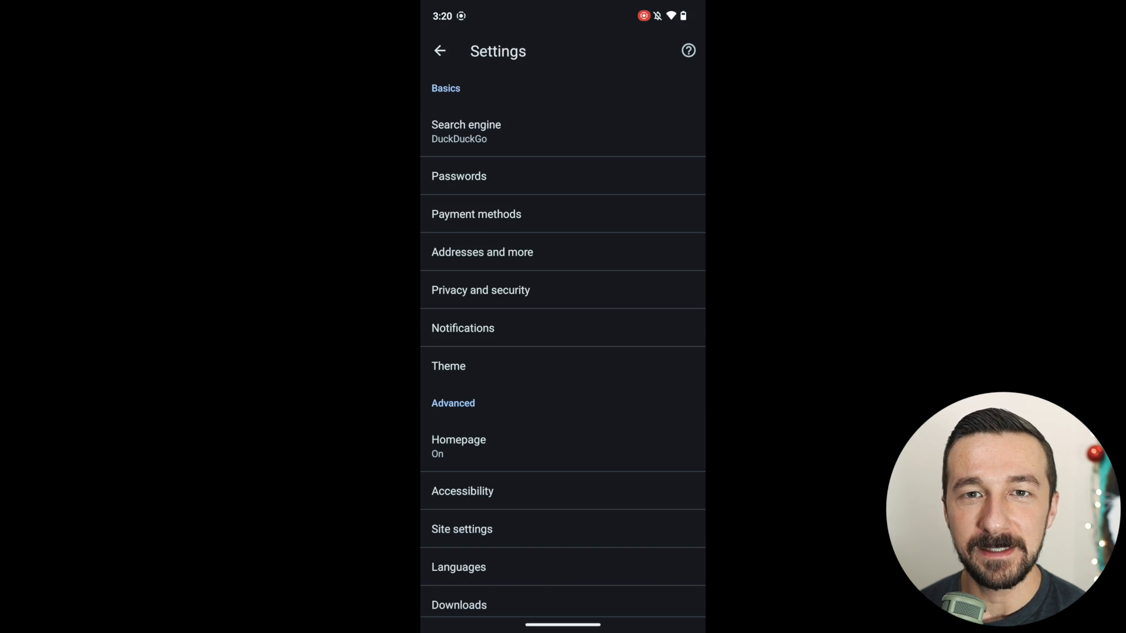
pyautogui.click(480, 290)
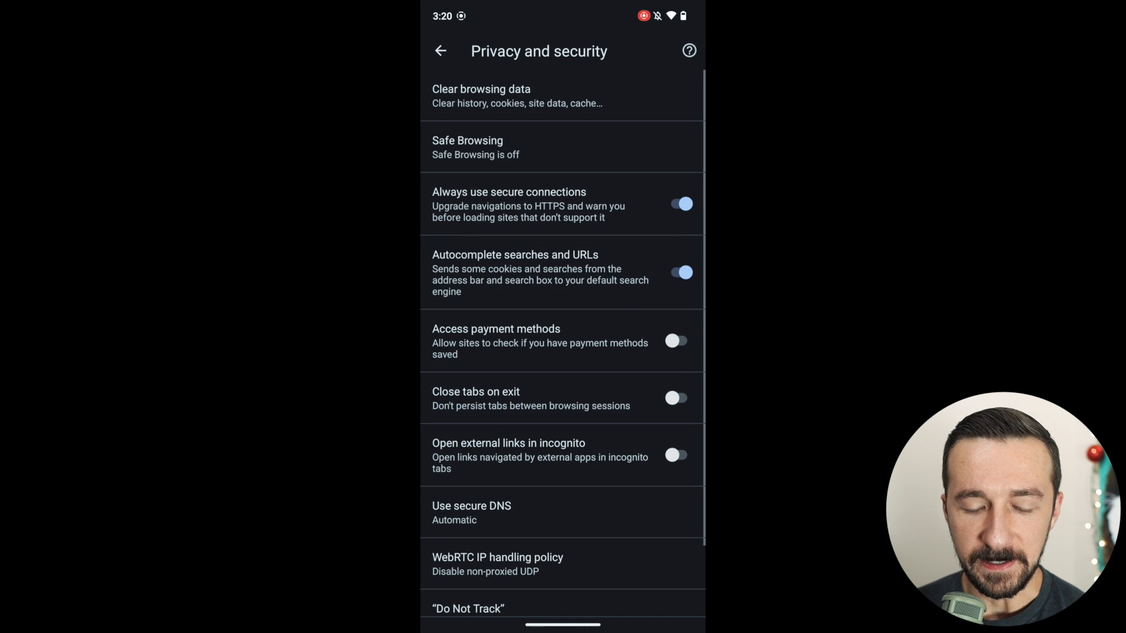
pyautogui.click(472, 512)
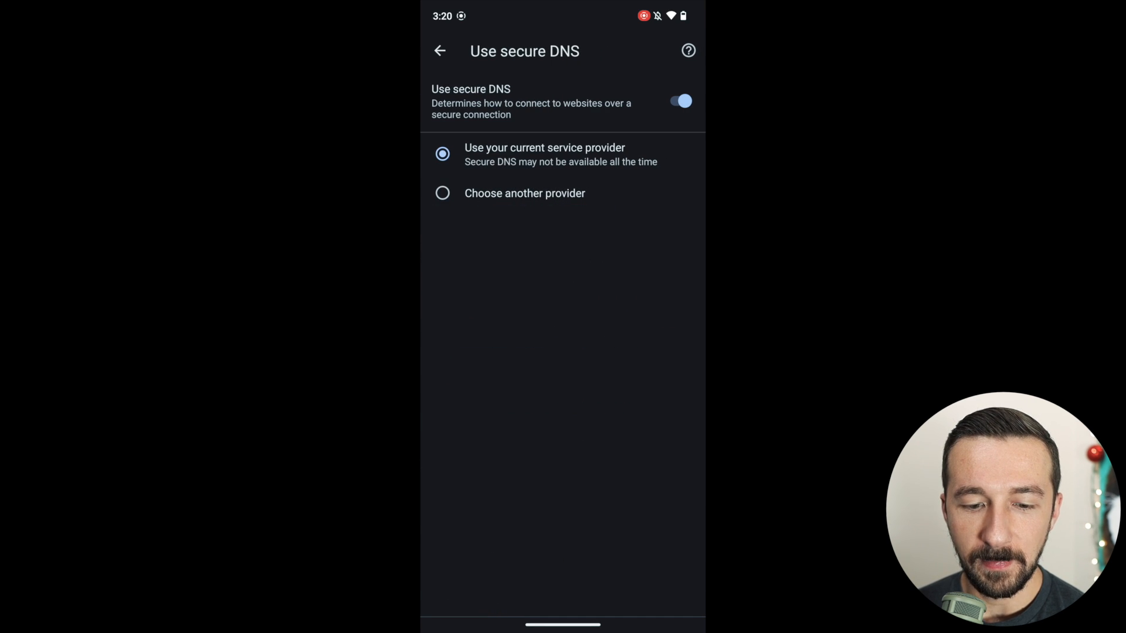
pyautogui.click(442, 193)
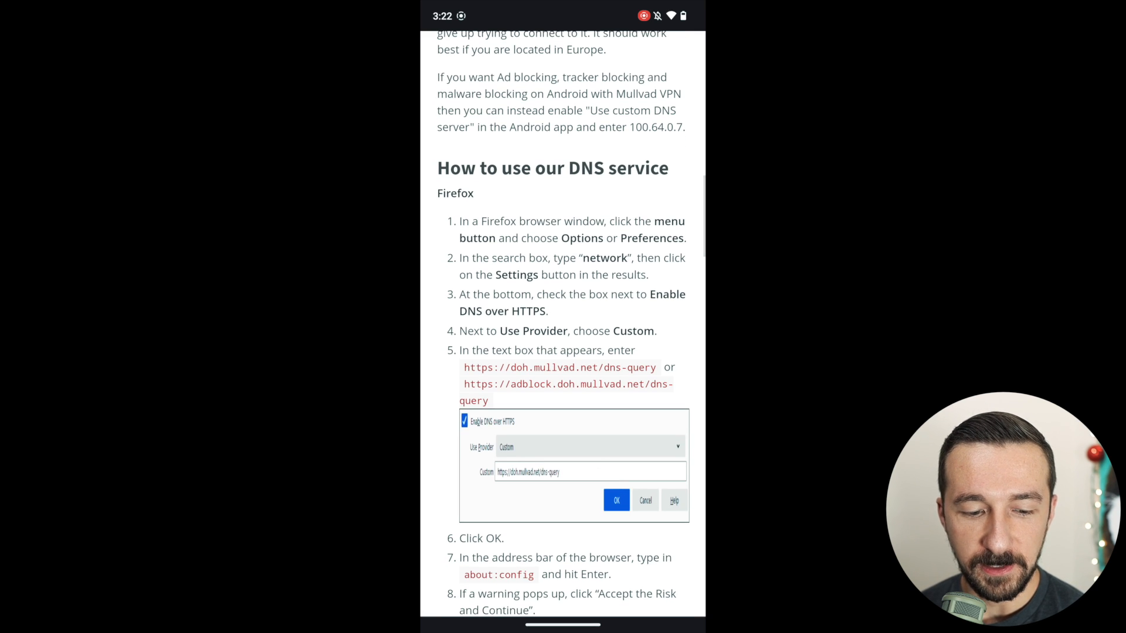
pyautogui.doubleClick(568, 384)
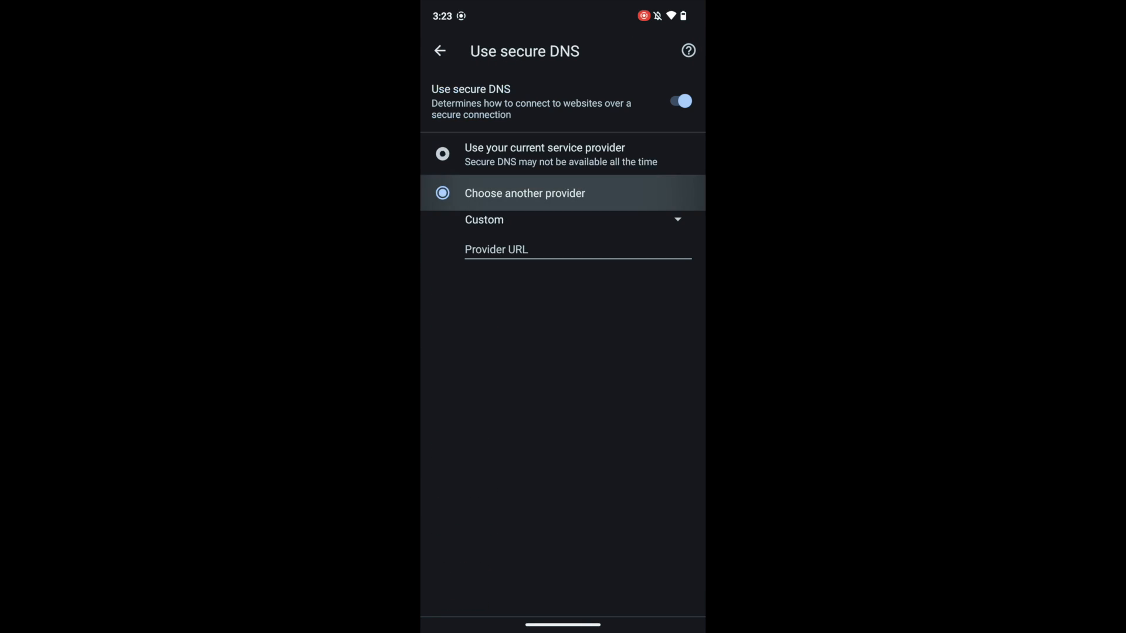
pyautogui.write('https://adblock.doh.mullvad.net/dns-query')
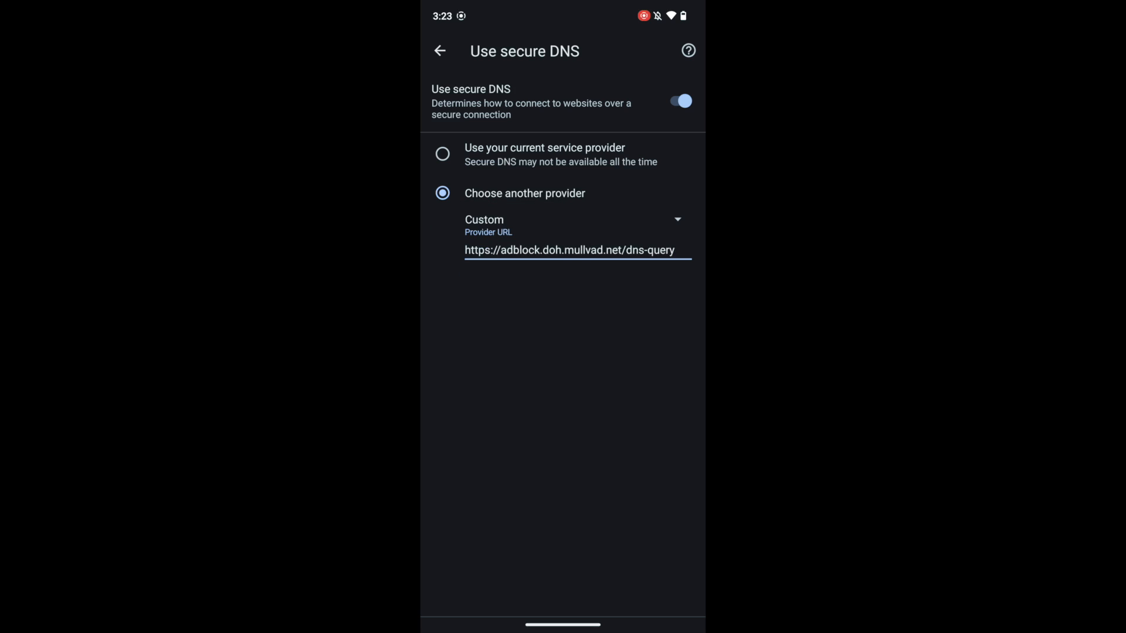
pyautogui.click(439, 51)
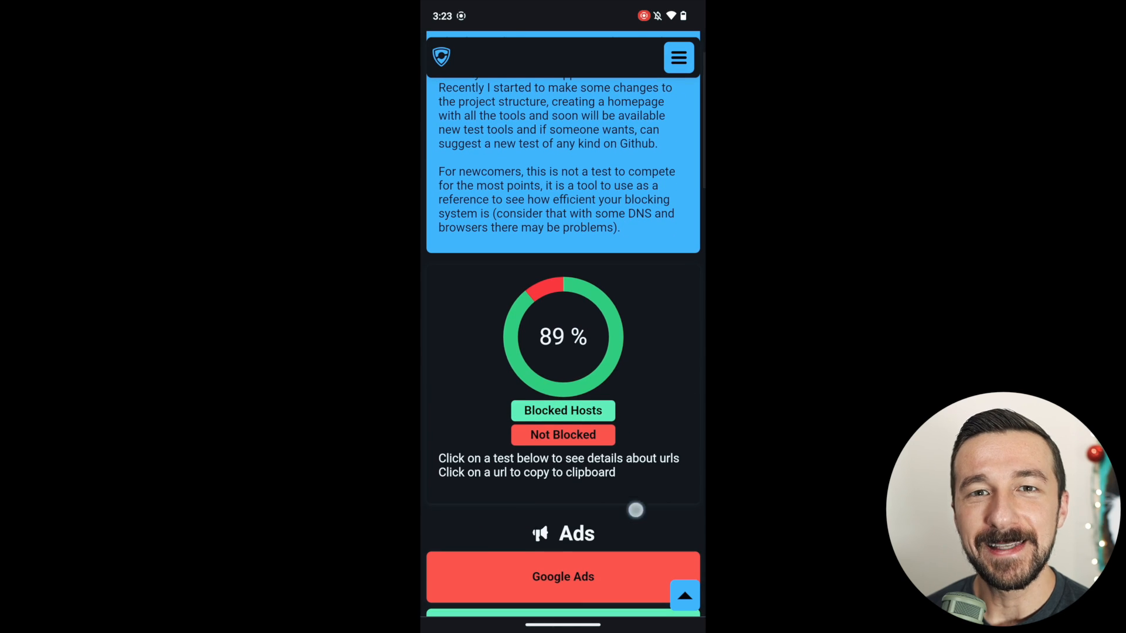
pyautogui.scroll(-3)
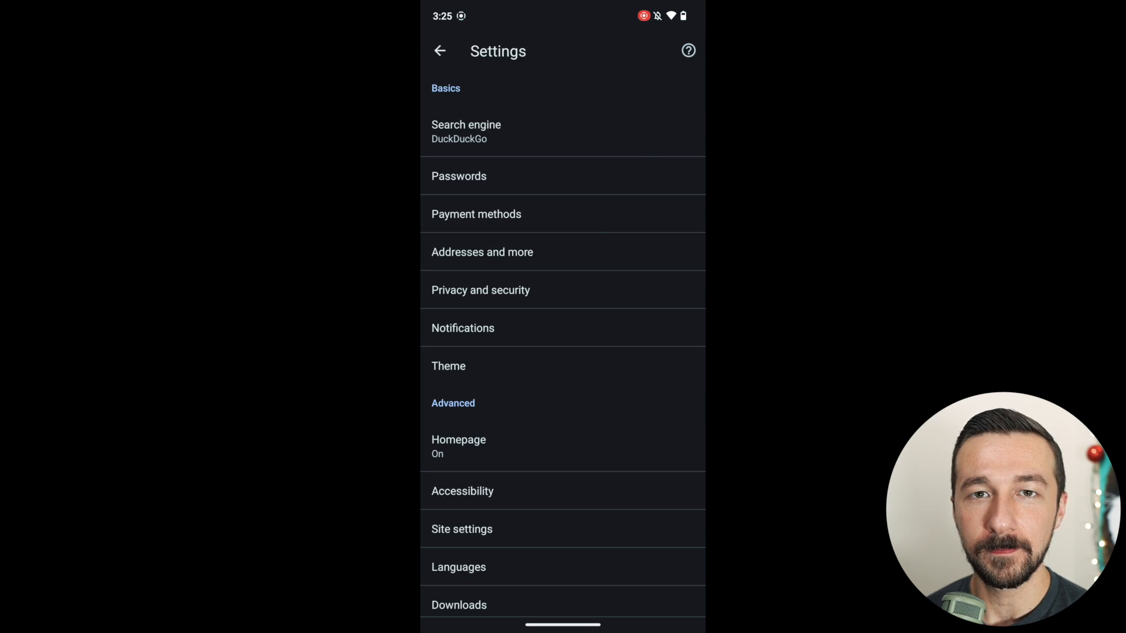
# Confirm password saving is off and disable saving and filling addresses.
pyautogui.click(459, 176)
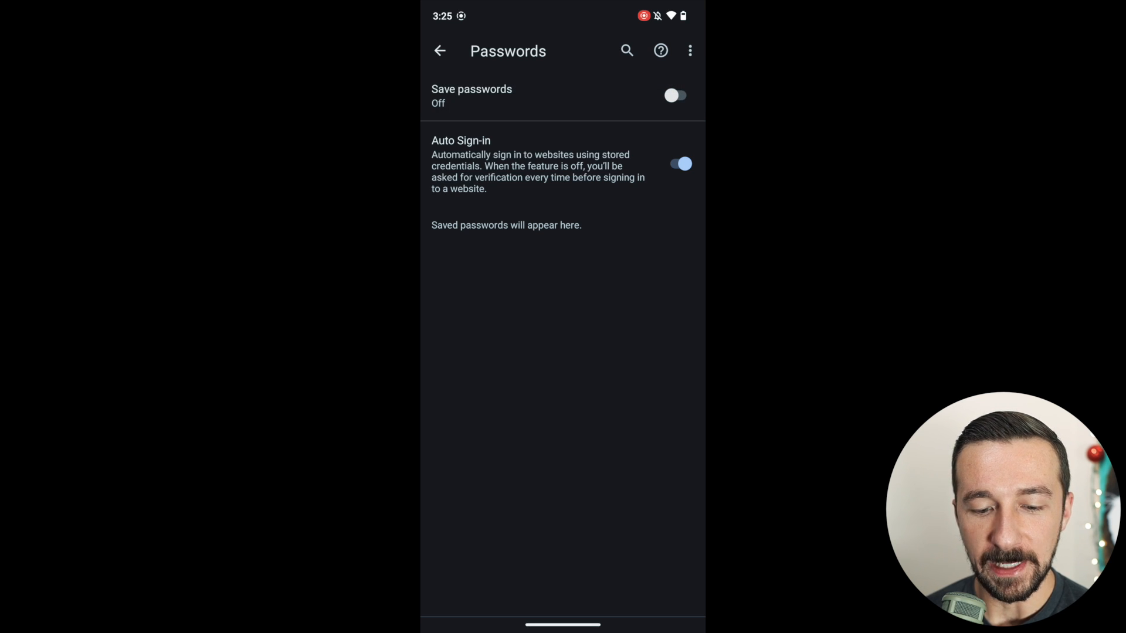
pyautogui.click(439, 51)
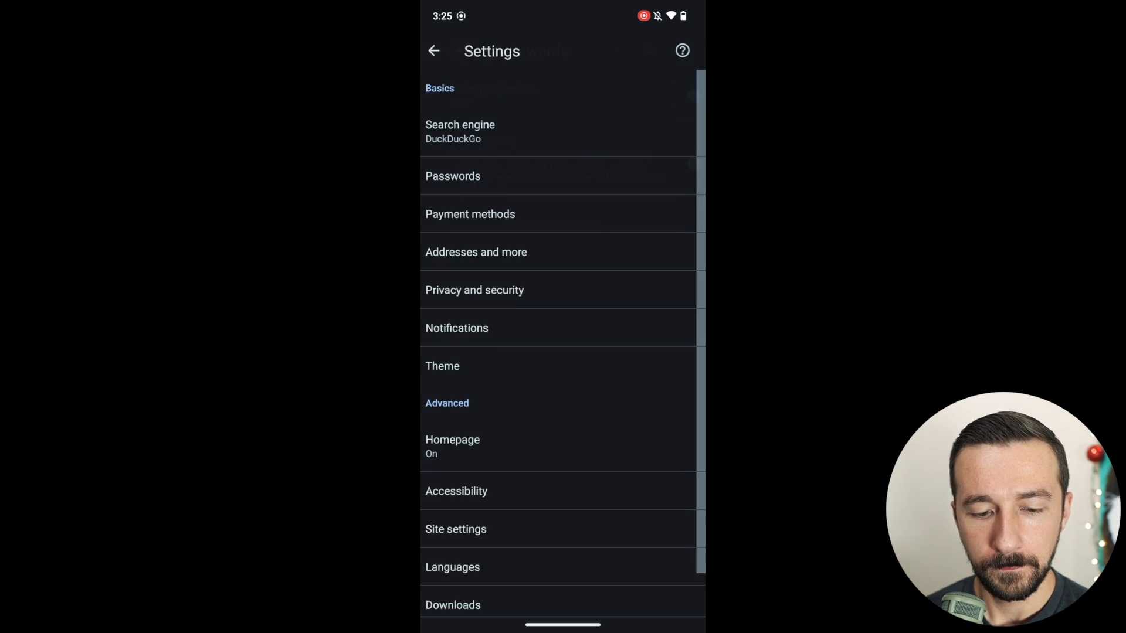
pyautogui.click(470, 214)
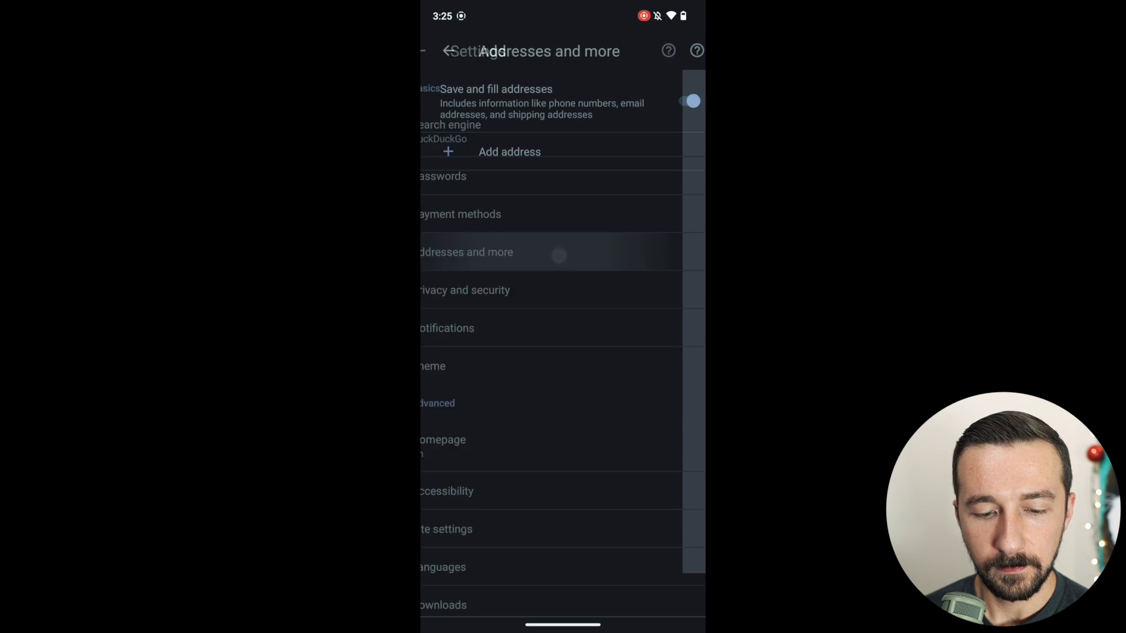
pyautogui.click(676, 100)
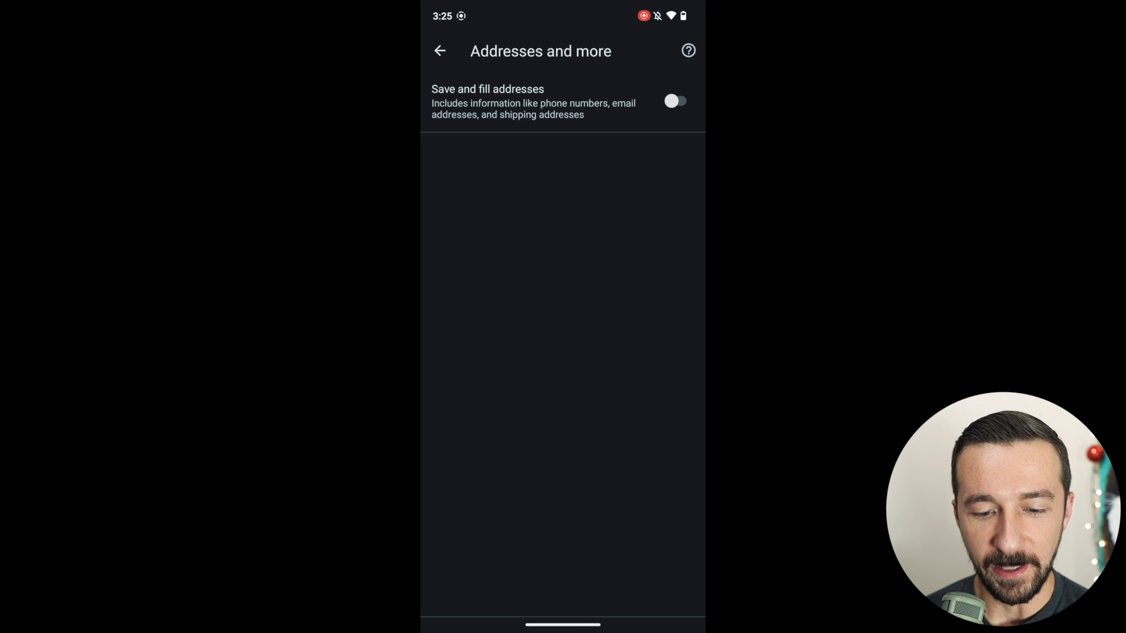
pyautogui.click(439, 51)
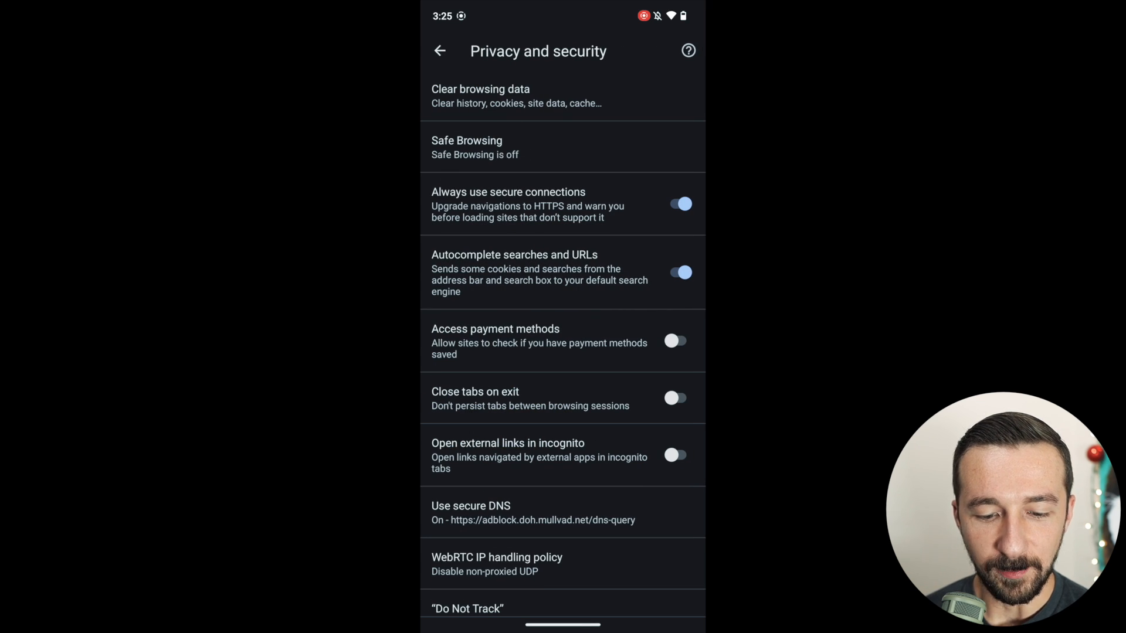
# Turn off search and URL autocomplete and open external links in incognito tabs.
pyautogui.click(675, 272)
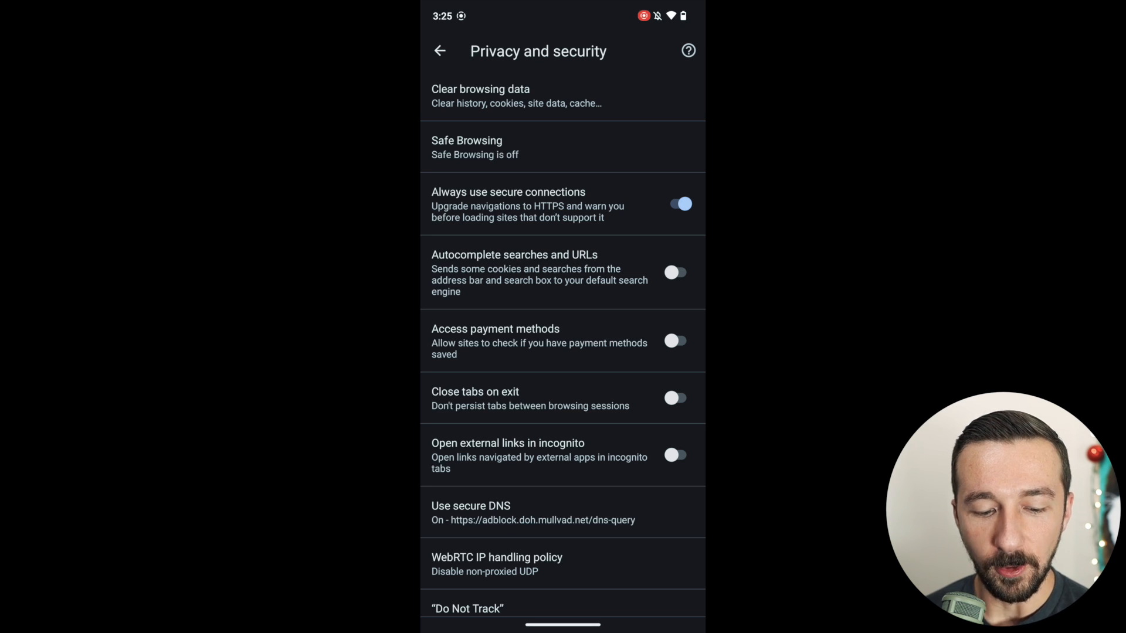
pyautogui.click(675, 454)
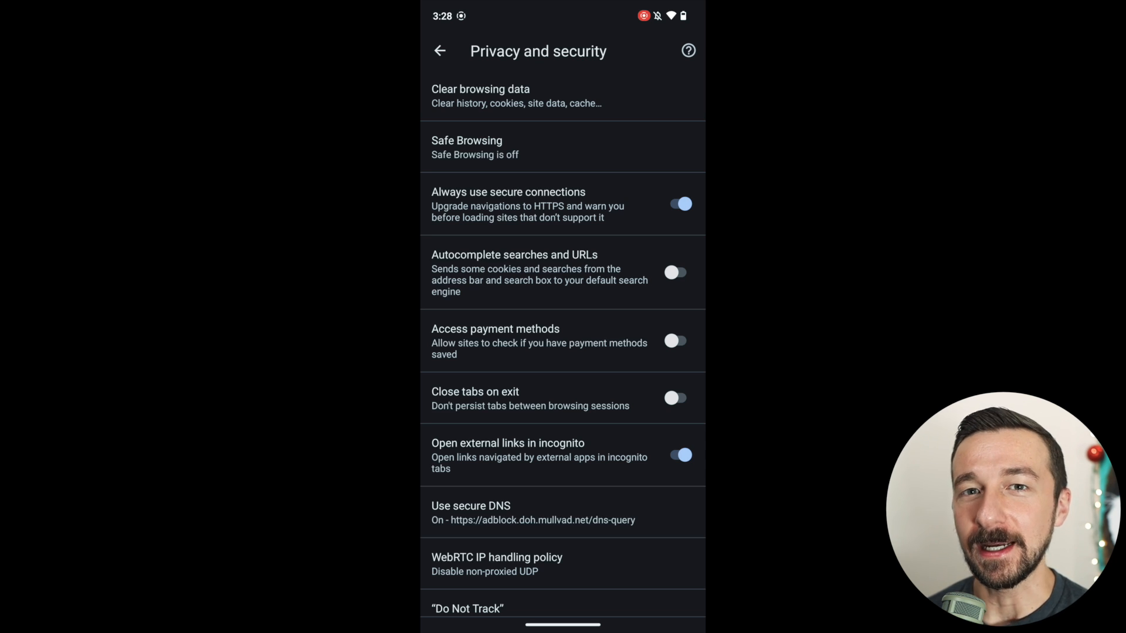
pyautogui.scroll(-3)
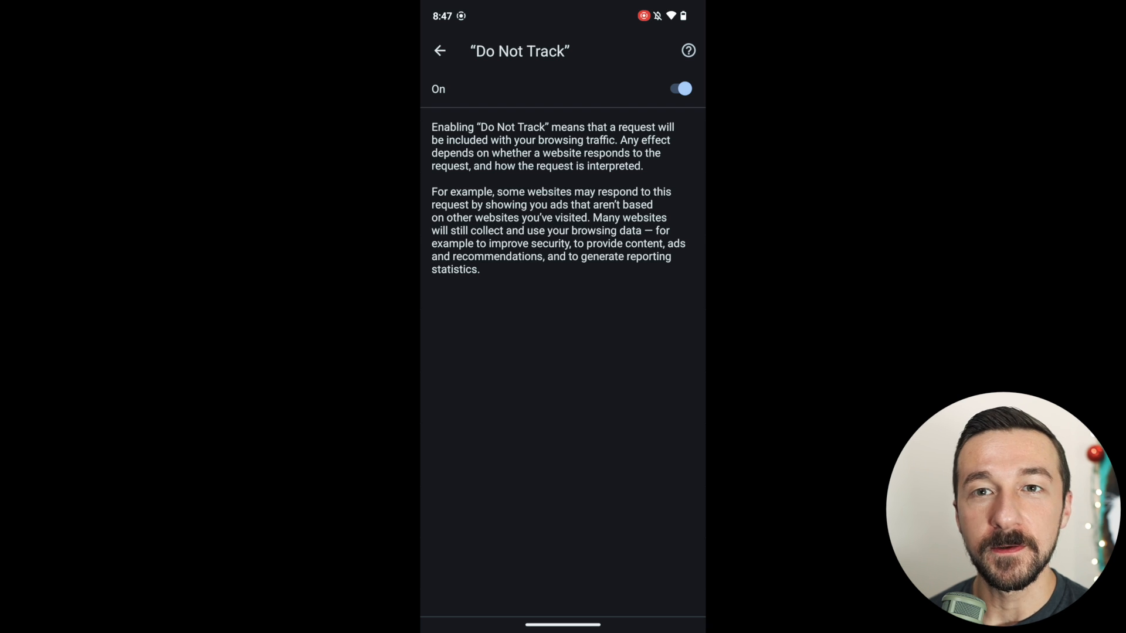
# Switch the homepage setting off and return to the main settings list.
pyautogui.click(439, 51)
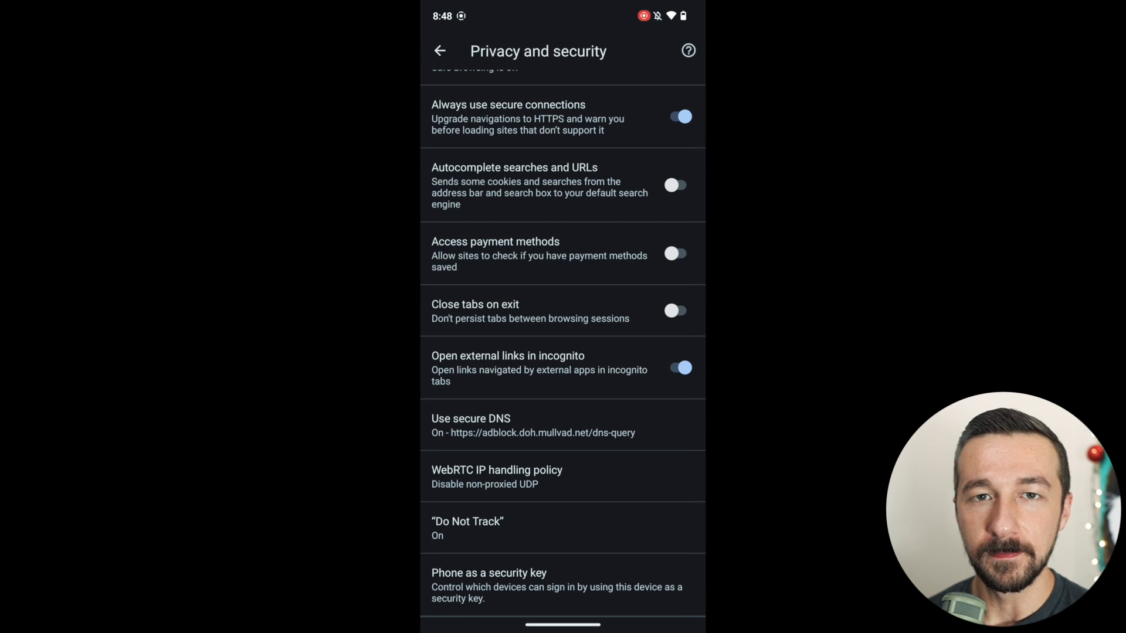
pyautogui.click(440, 51)
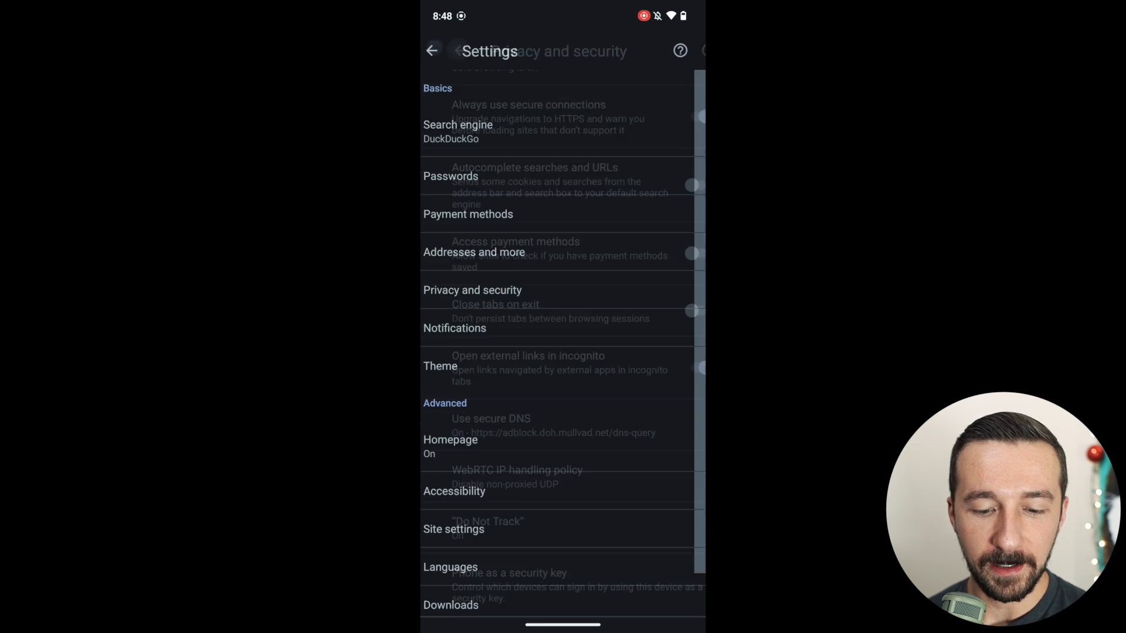
pyautogui.click(450, 439)
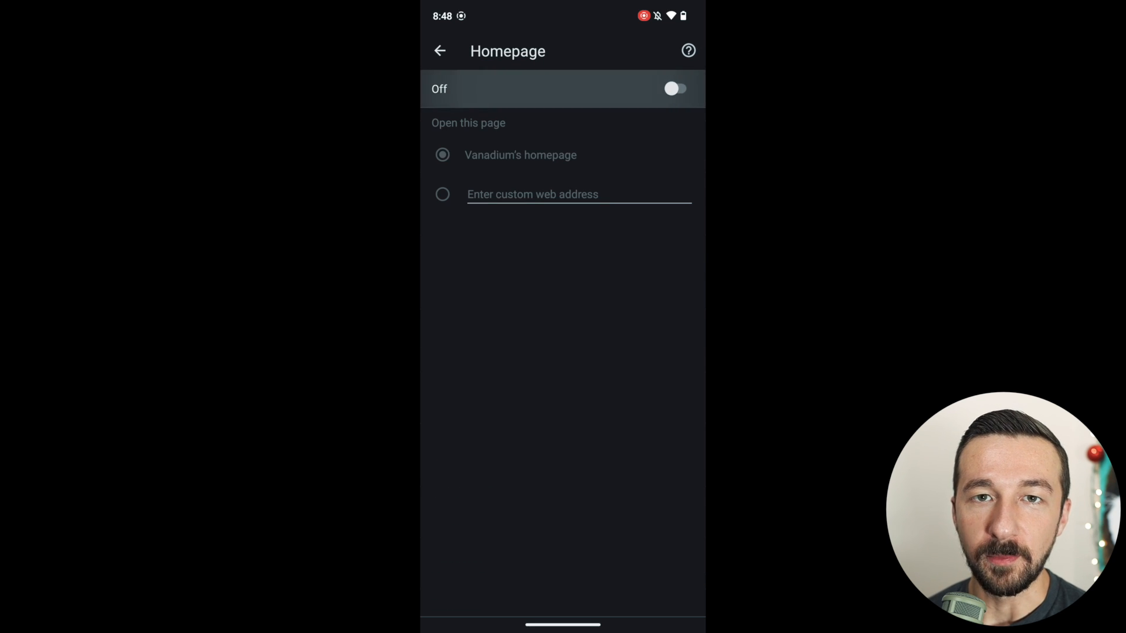
pyautogui.click(439, 51)
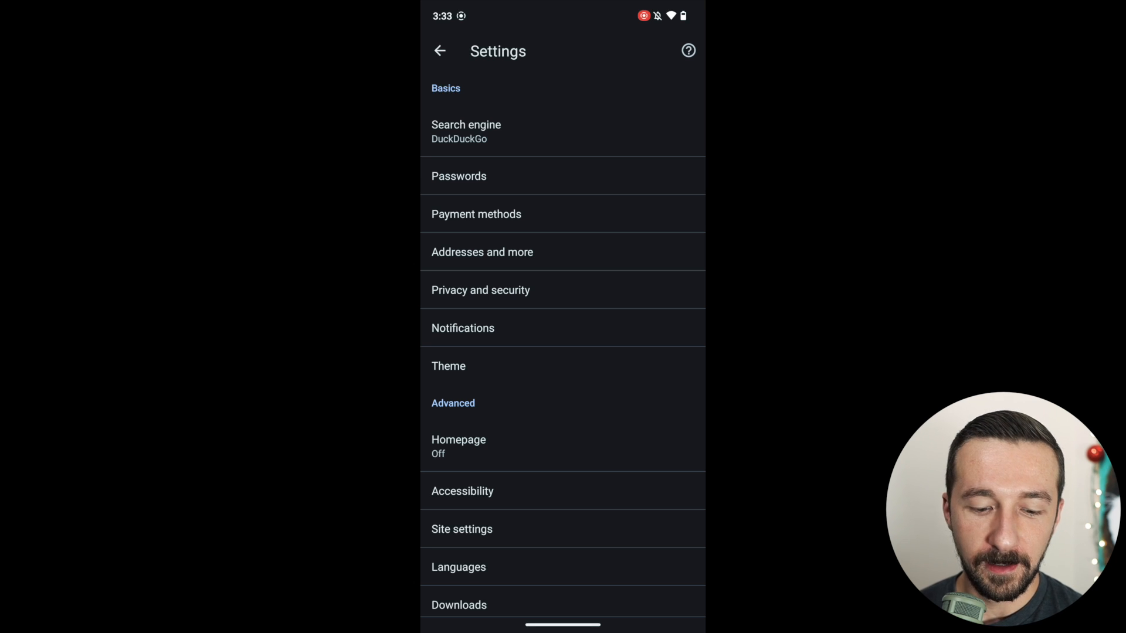
# Review the default search engine choices, then load startpage.com.
pyautogui.click(467, 131)
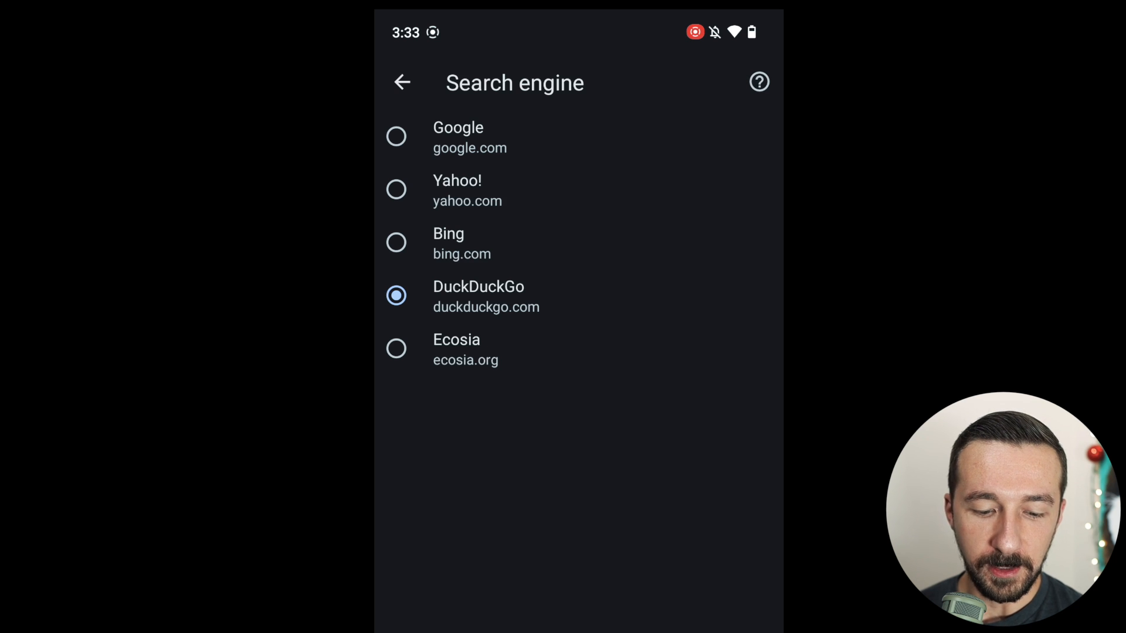
pyautogui.click(401, 82)
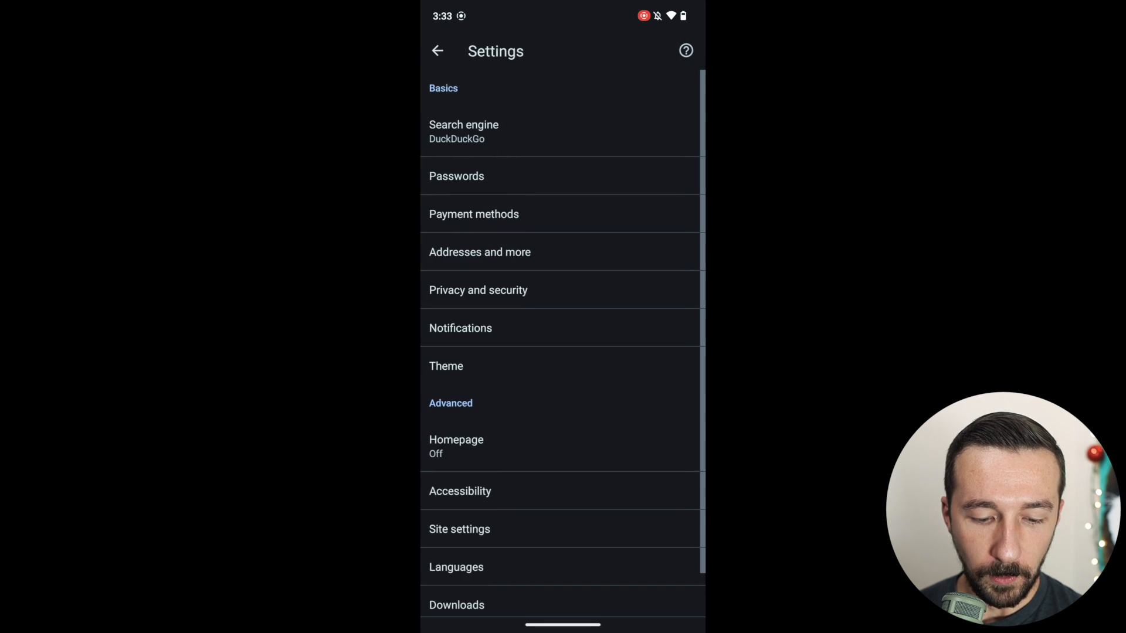
pyautogui.click(438, 51)
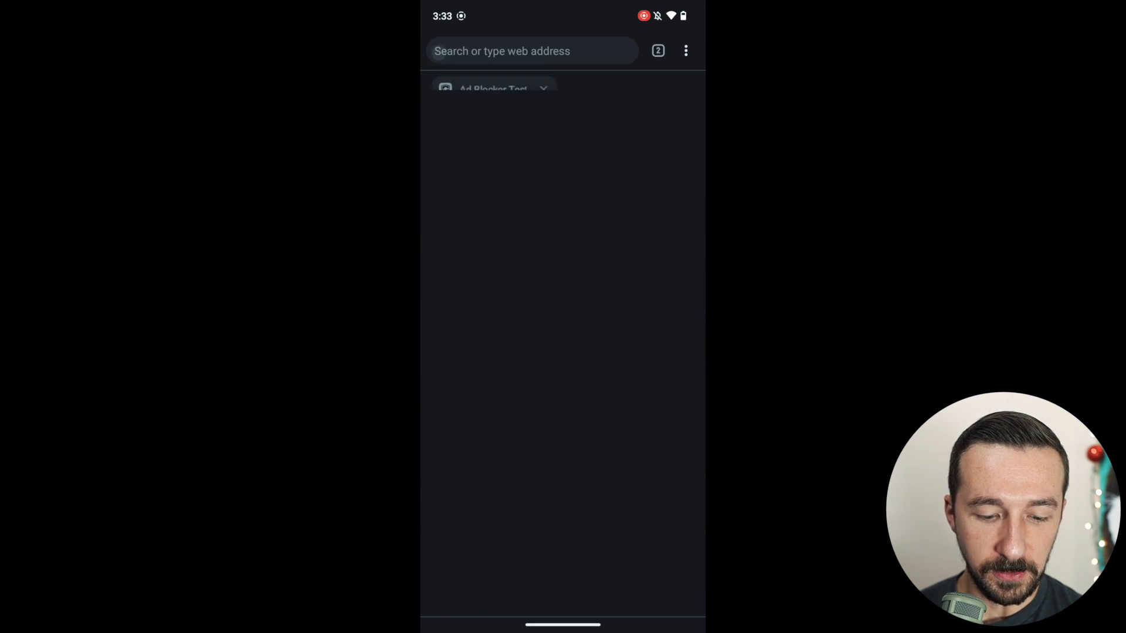
pyautogui.write('startpage.com')
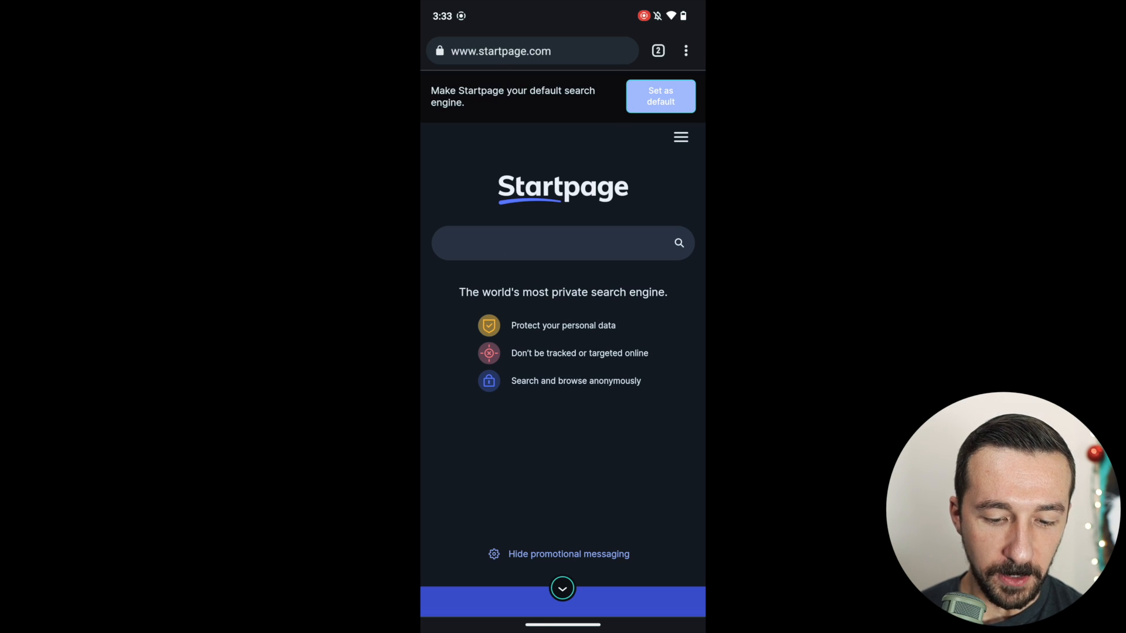
# Set Startpage's HTTP request method to GET and save the settings.
pyautogui.click(680, 137)
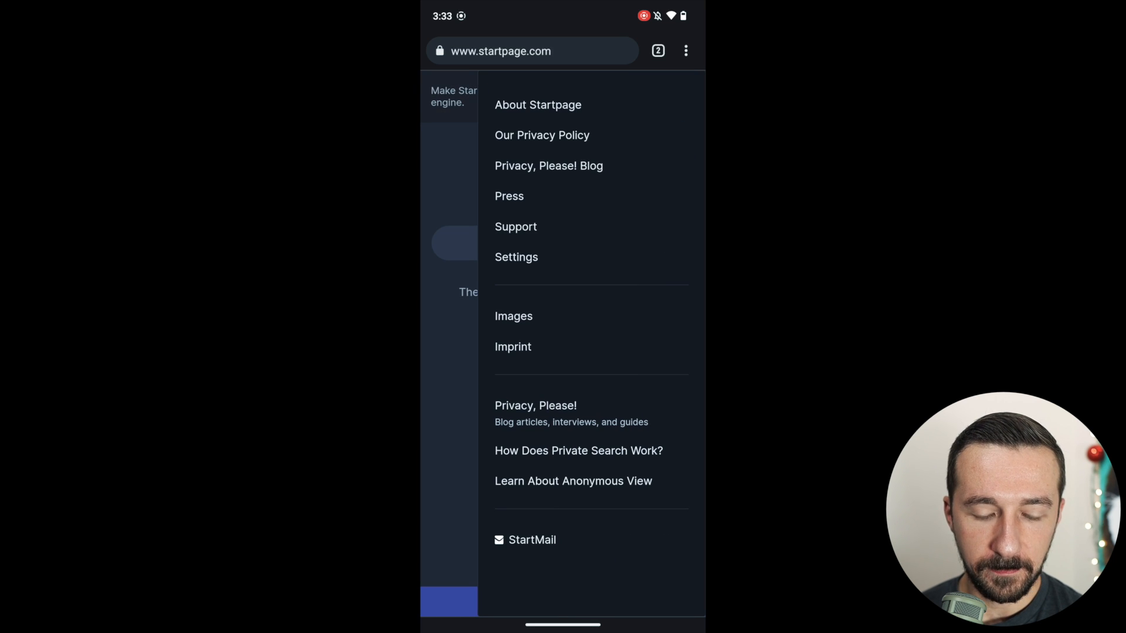
pyautogui.click(516, 257)
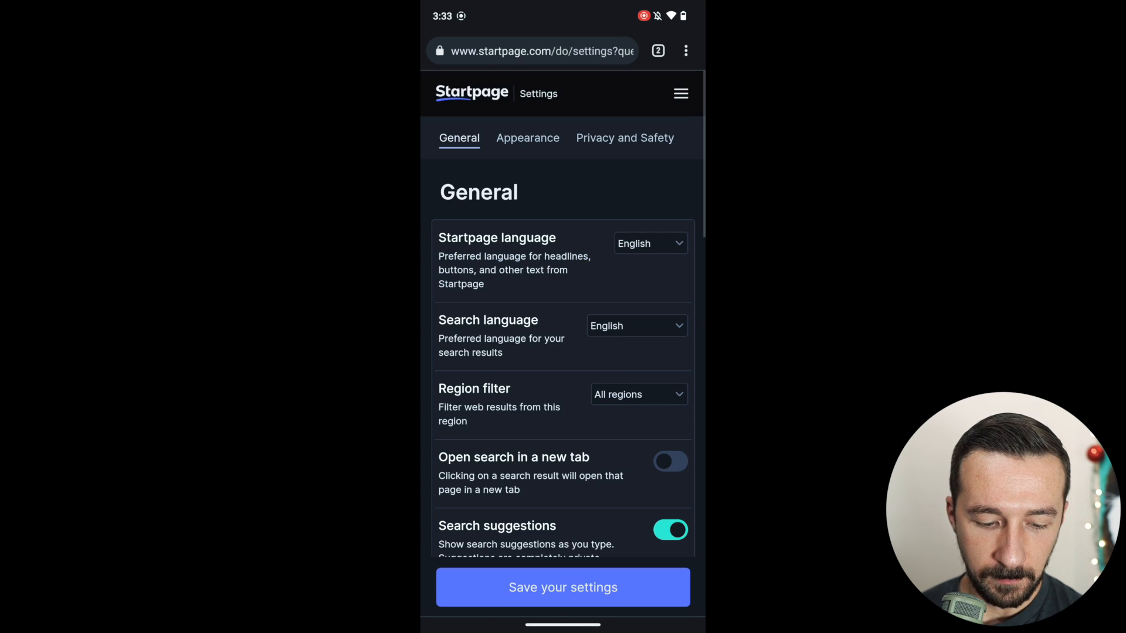
pyautogui.scroll(-3)
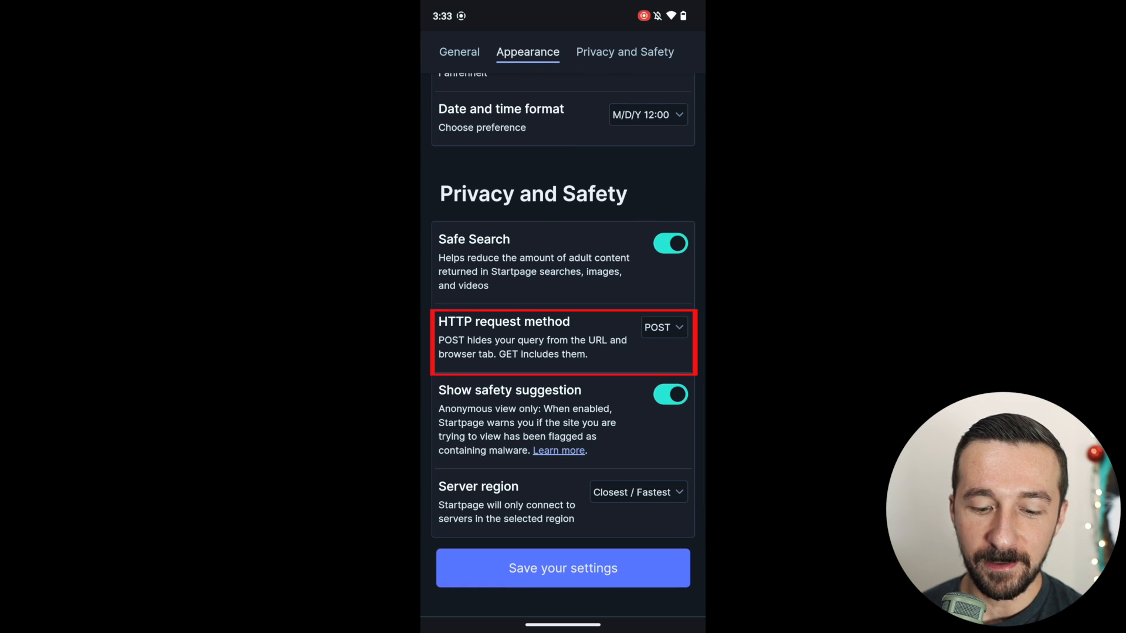
pyautogui.click(658, 327)
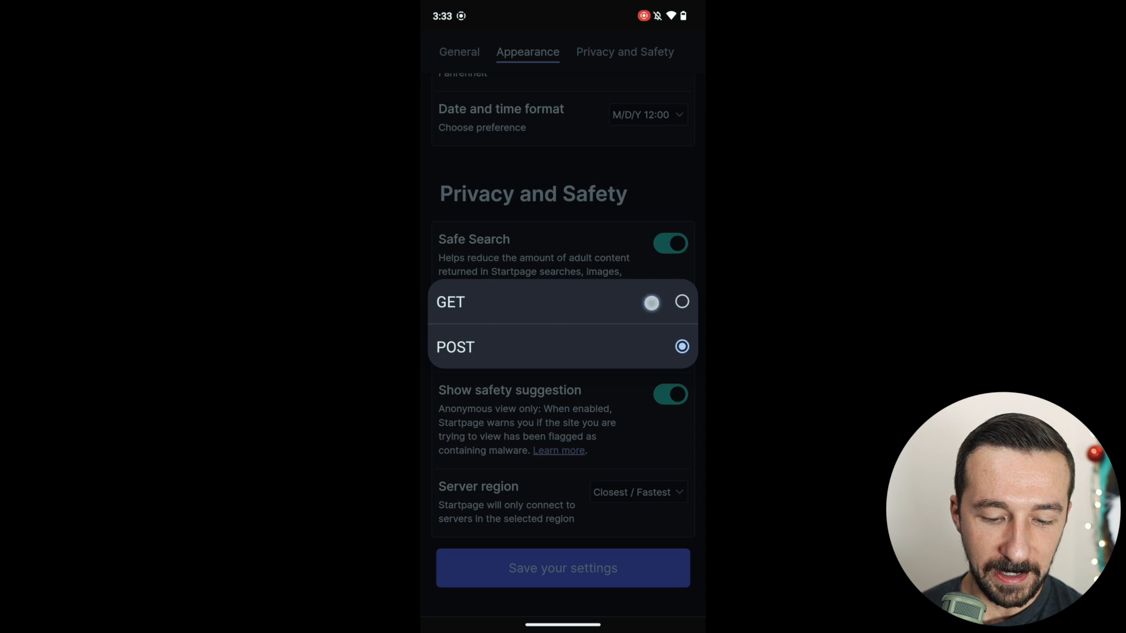
pyautogui.click(562, 567)
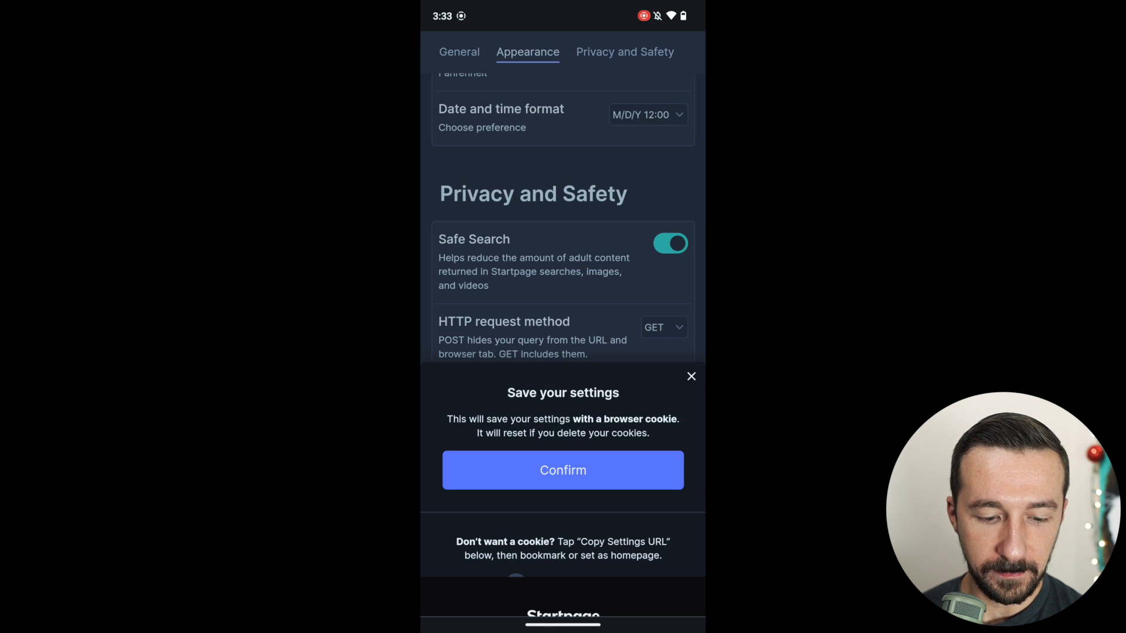
pyautogui.click(562, 470)
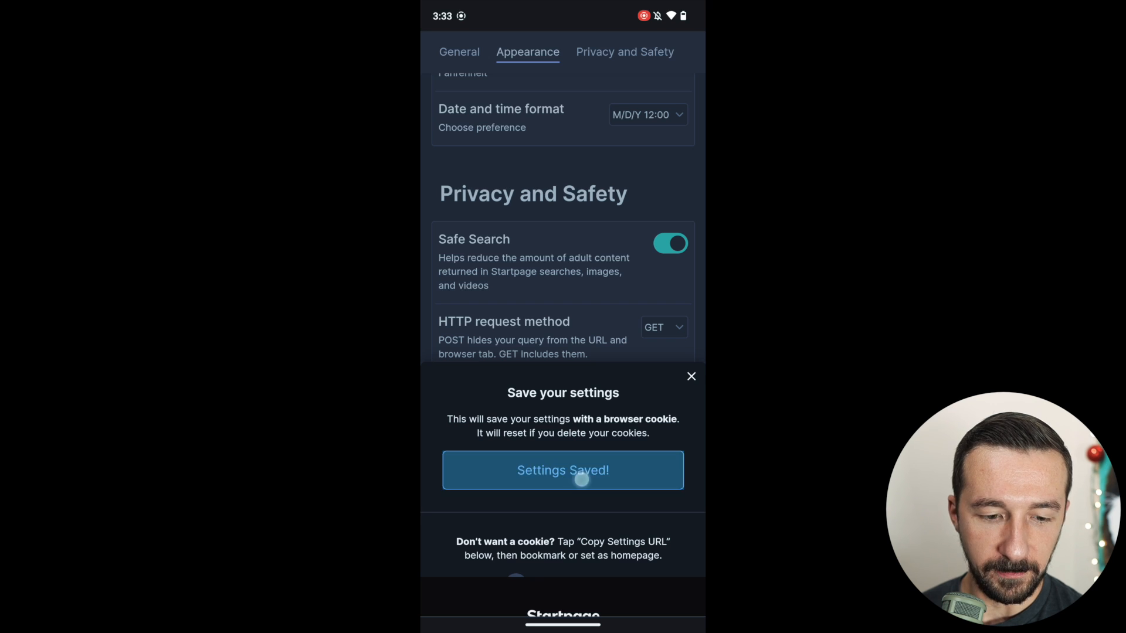
pyautogui.click(563, 470)
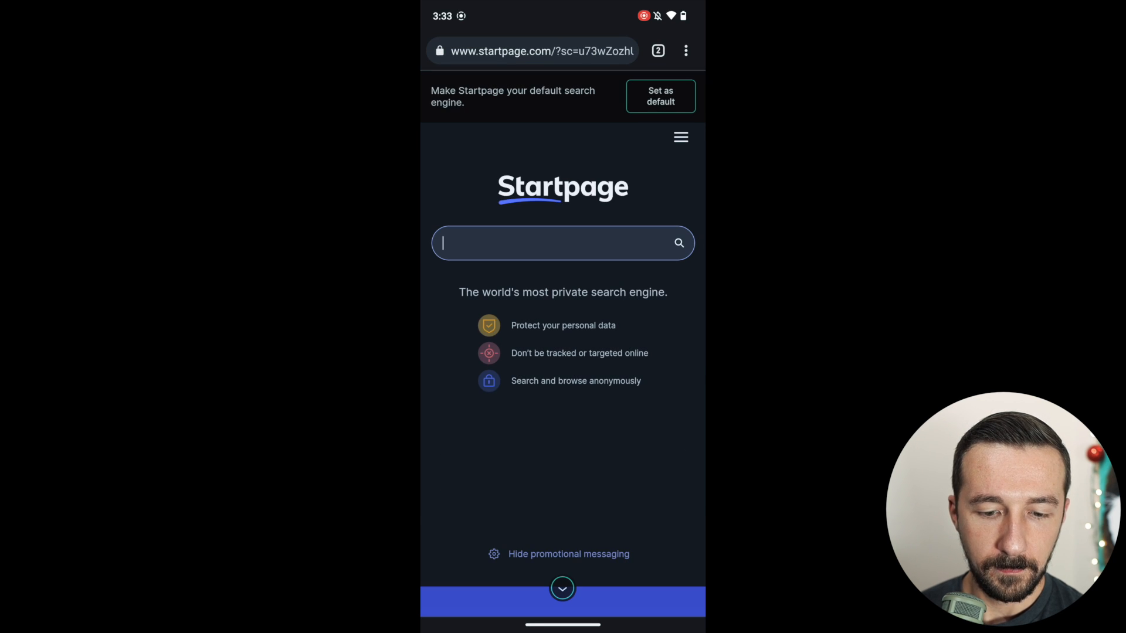
# Search Startpage for 'test', then search 'dog' from the address bar.
pyautogui.click(562, 243)
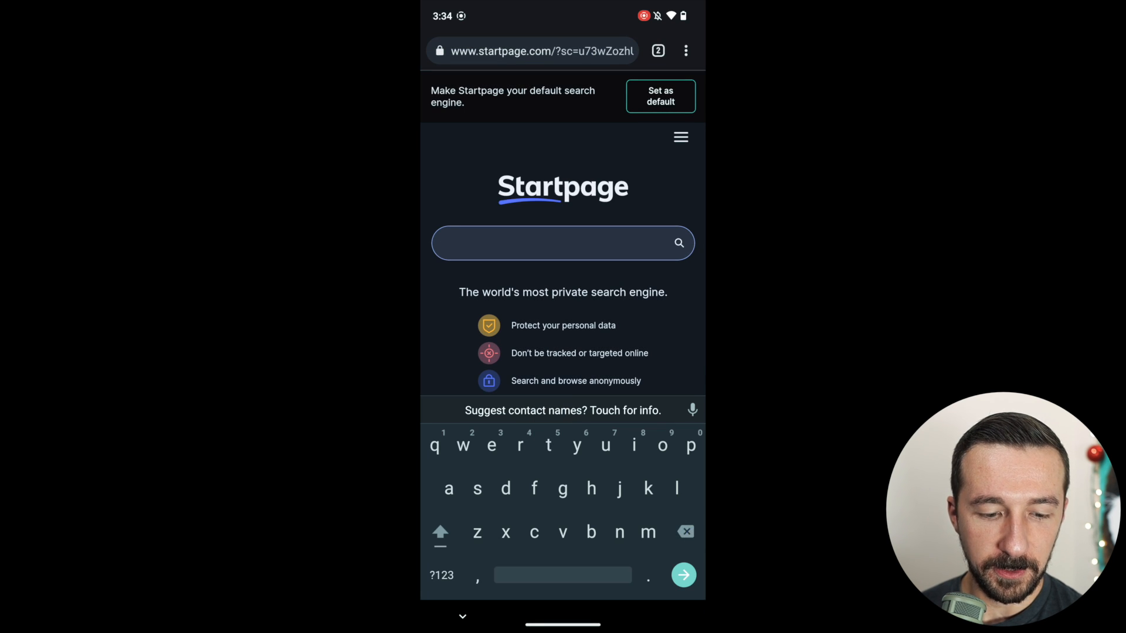
pyautogui.write('test')
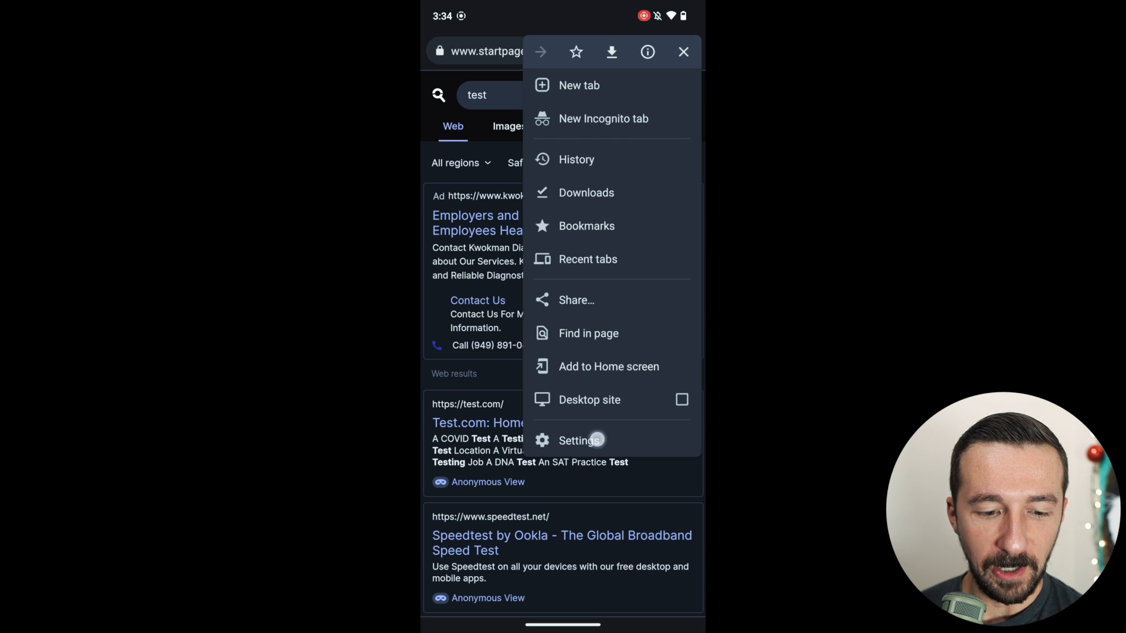
pyautogui.click(579, 441)
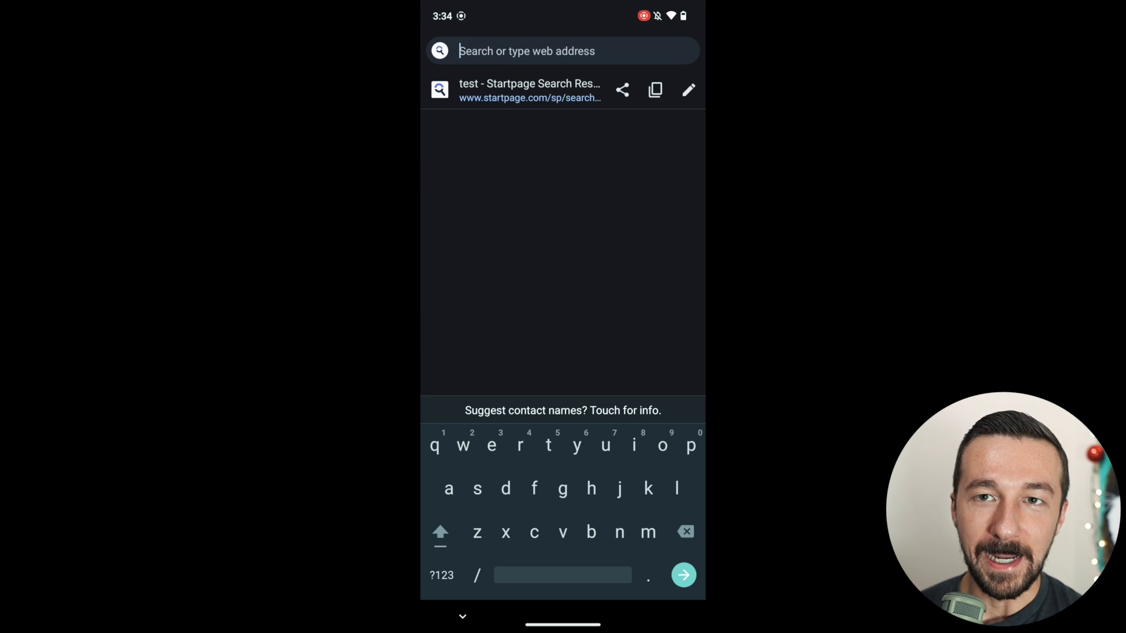
pyautogui.write('do')
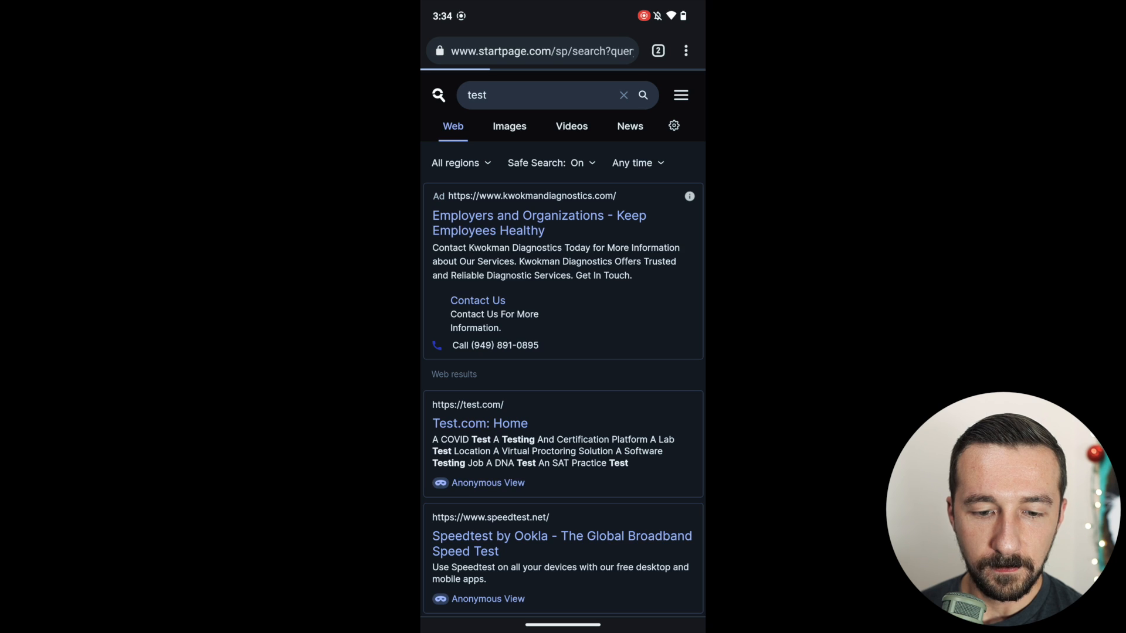
pyautogui.write('dog')
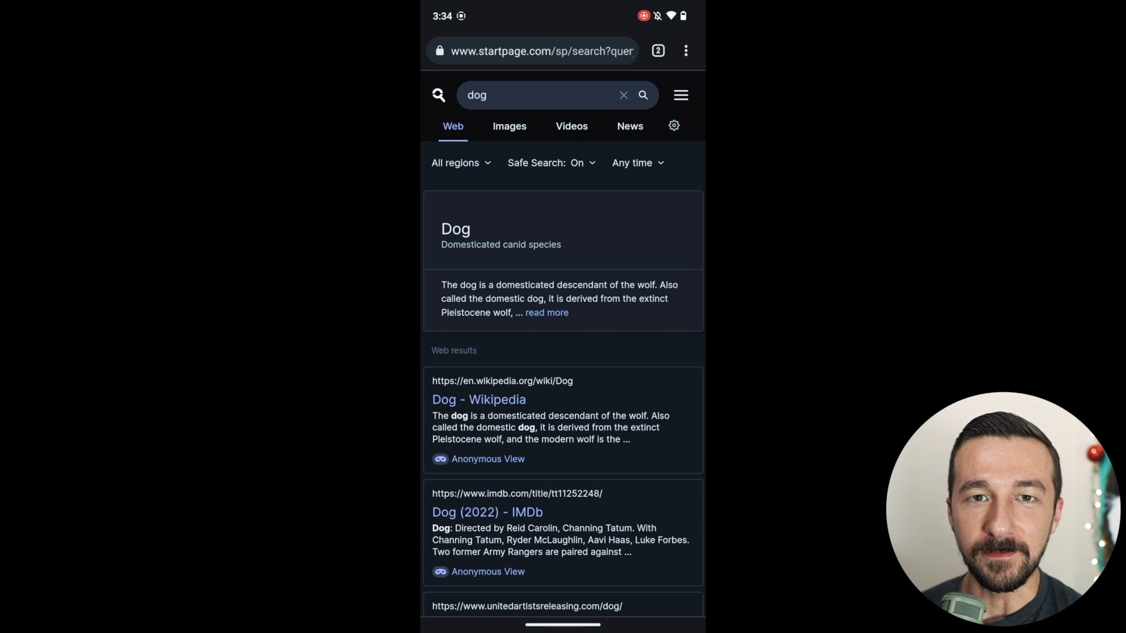